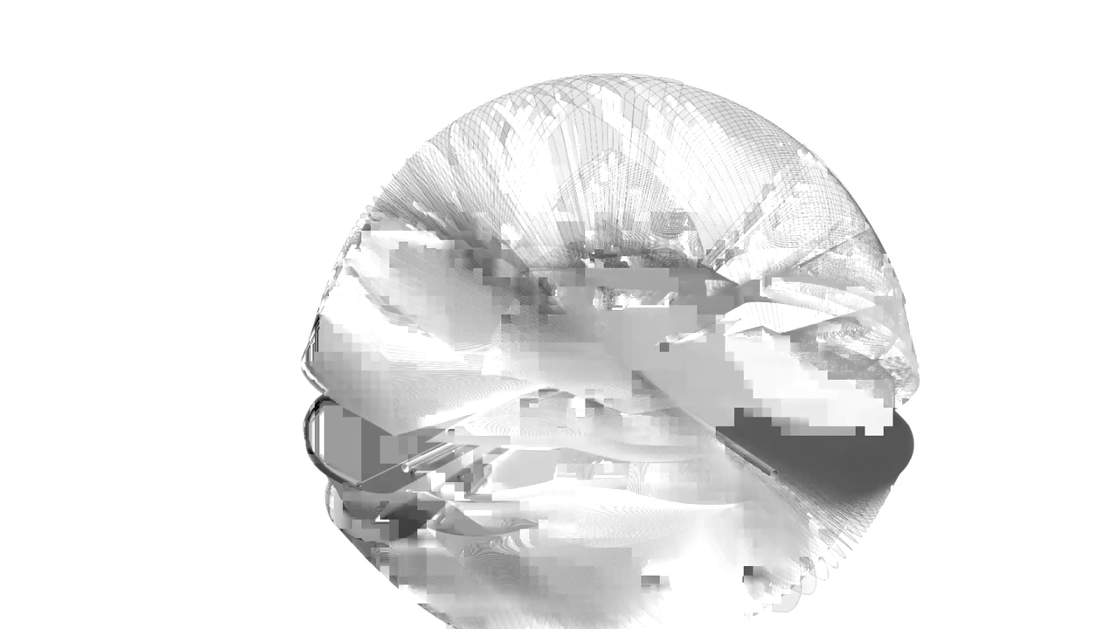
mouse_move(245, 567)
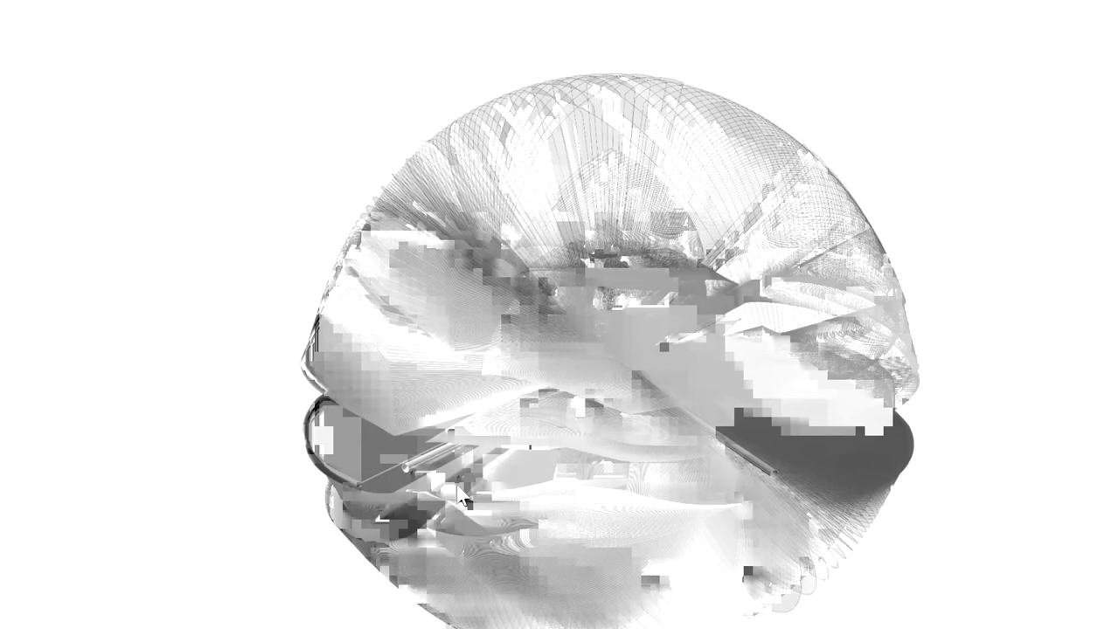
mouse_move(996, 4)
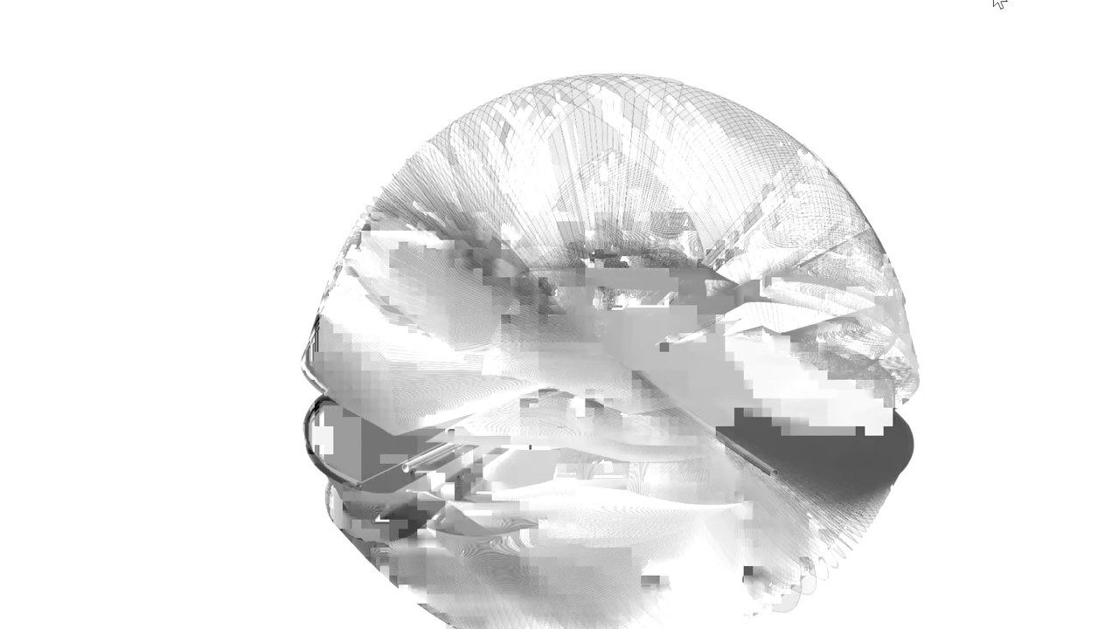